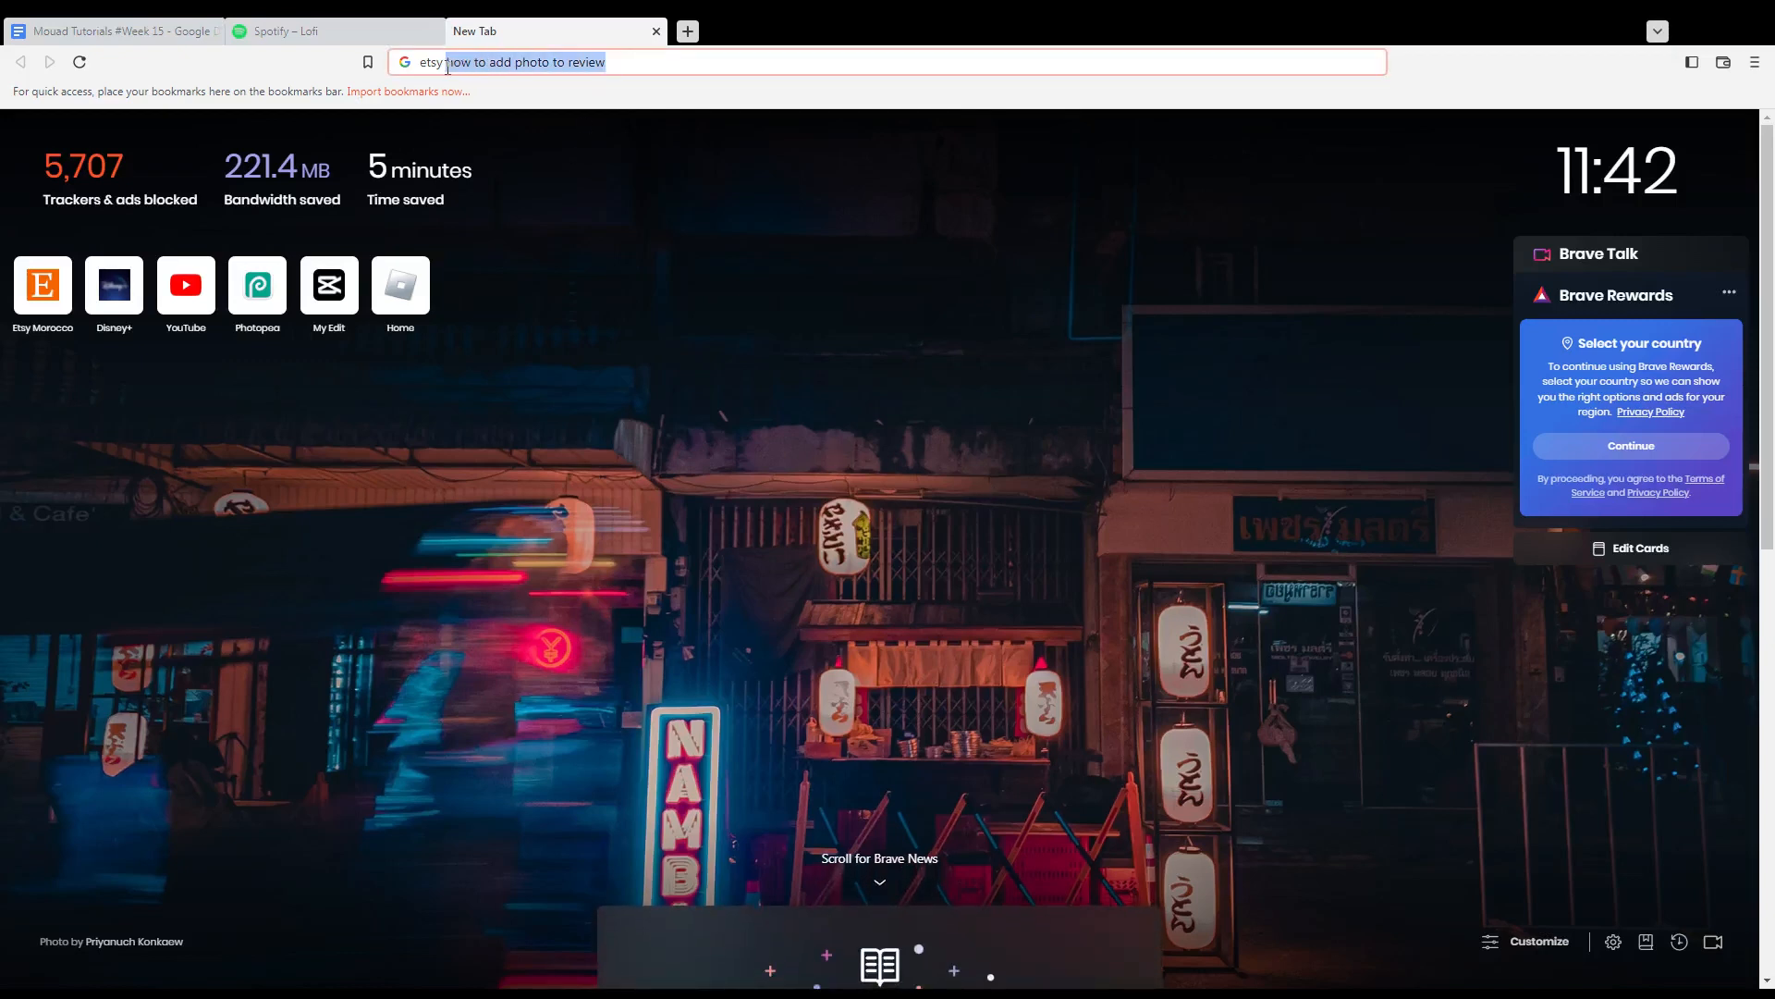
- Navigate to etsy.com from the address bar
text(etsy.com)
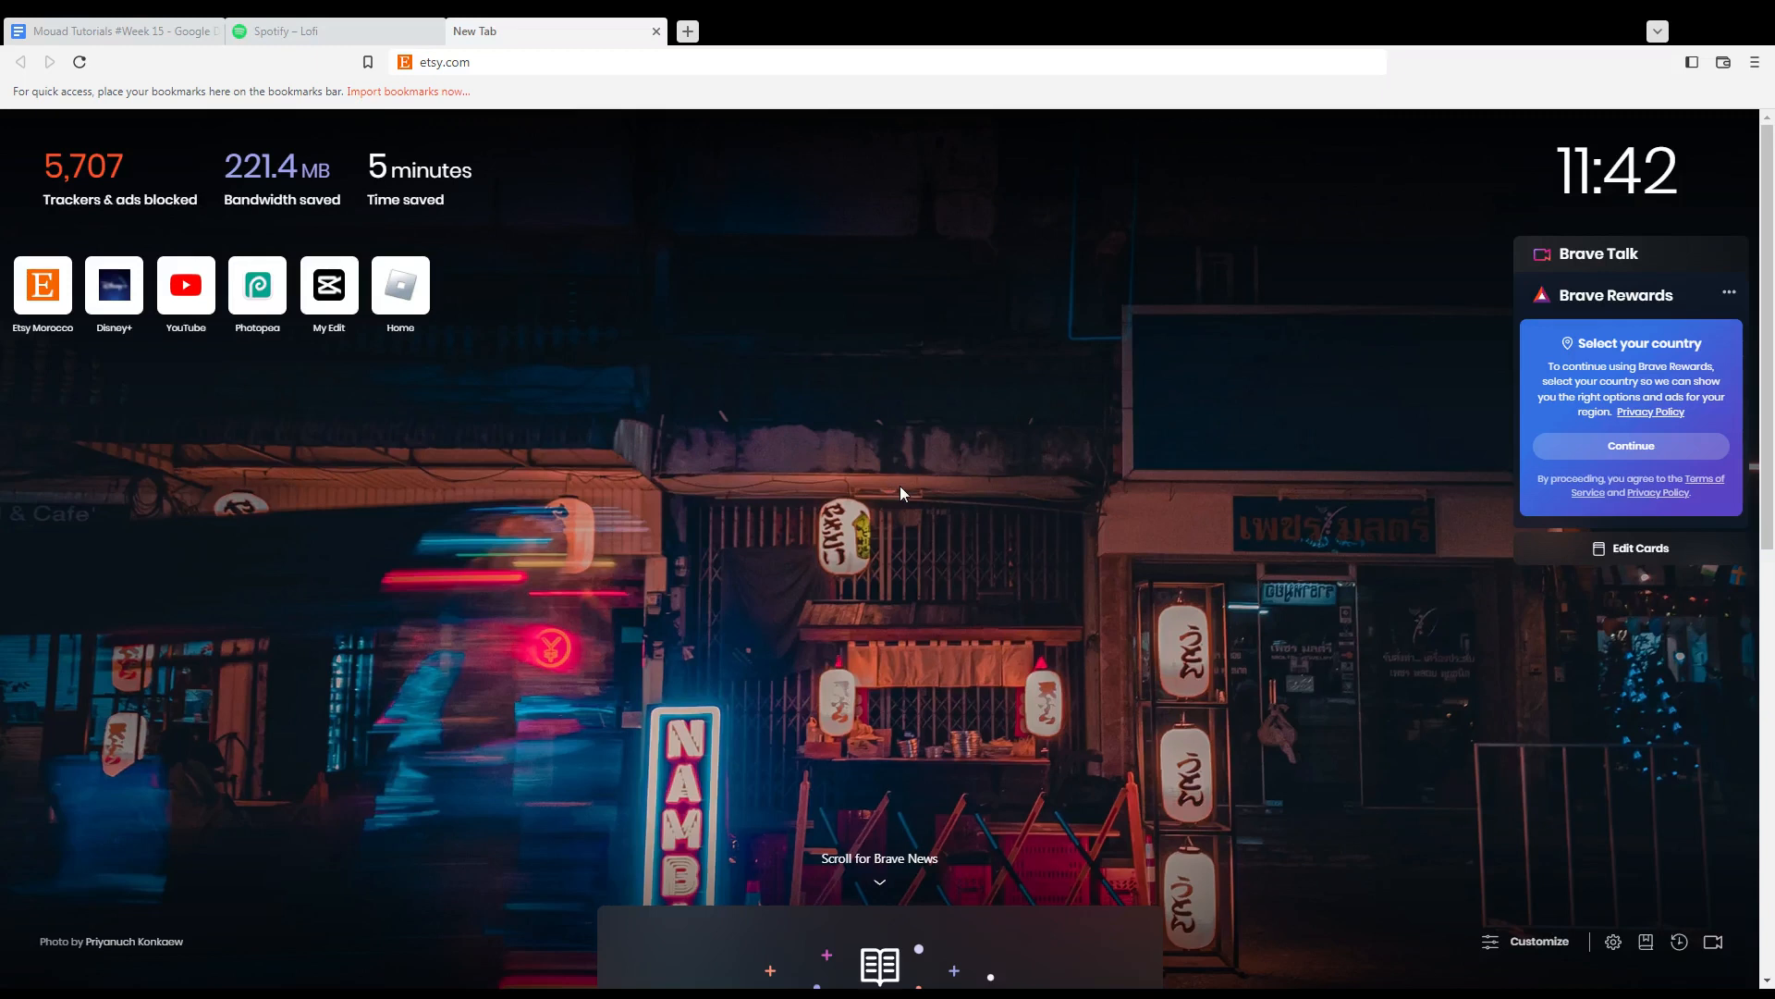
mouse_move(368, 640)
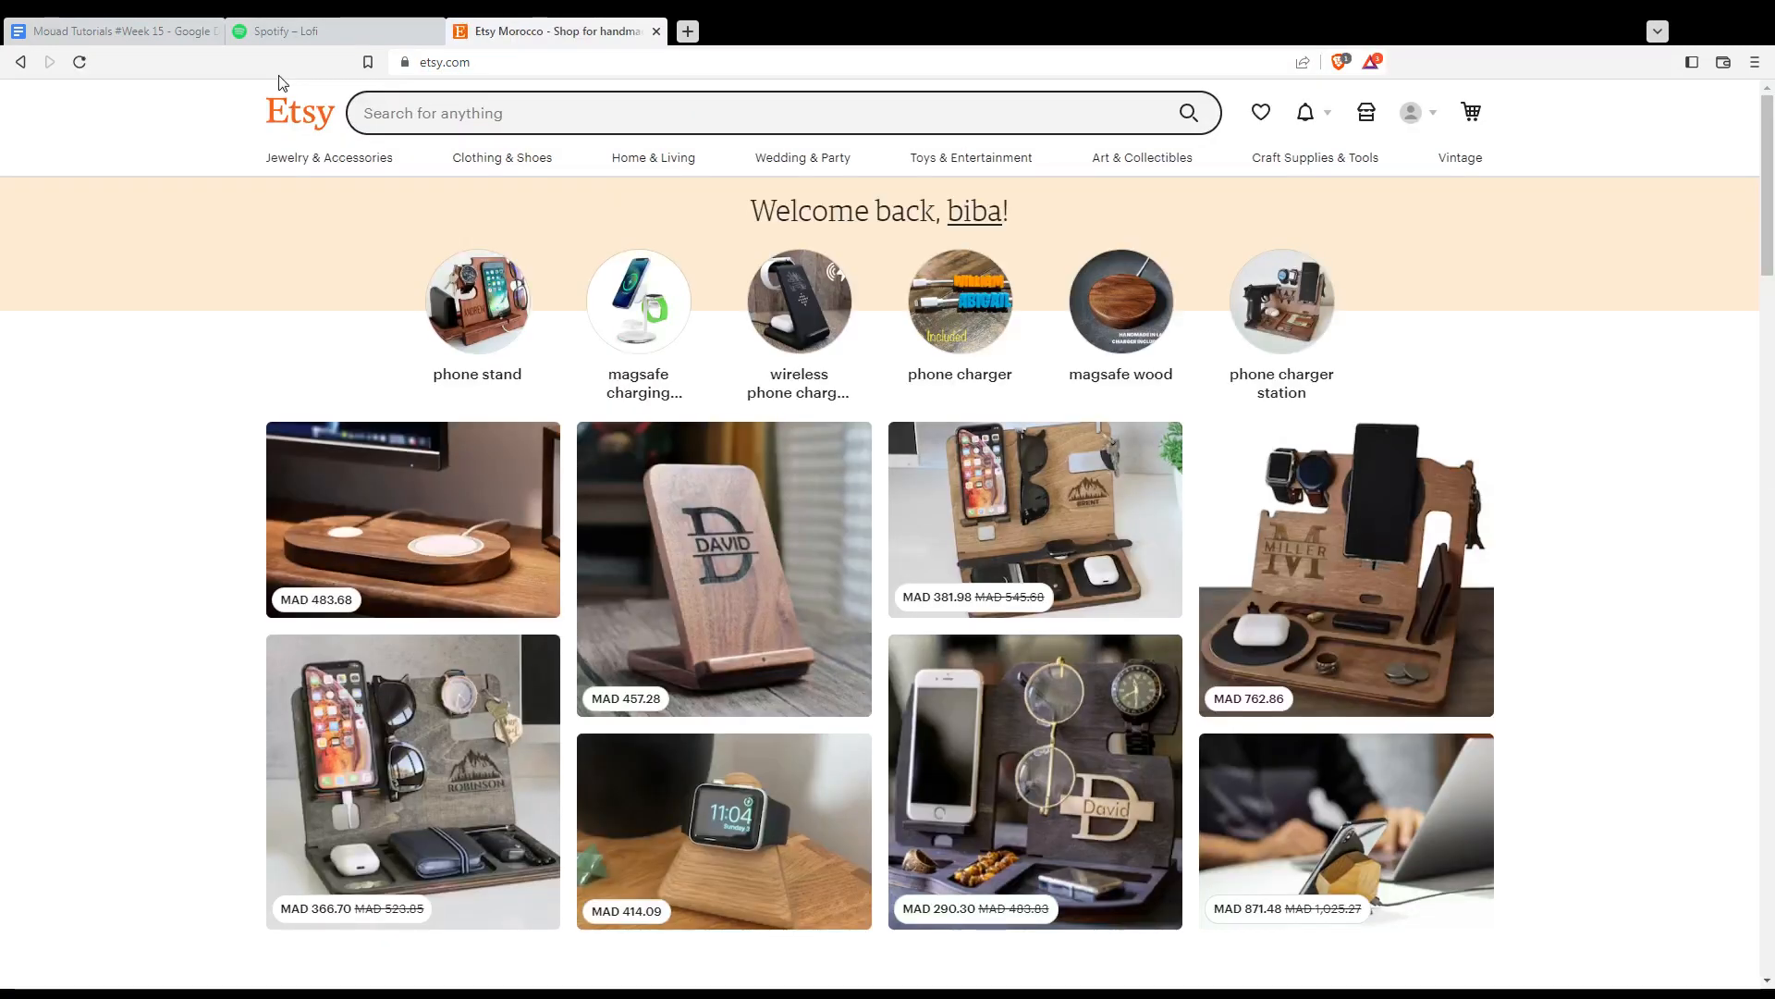
mouse_move(1029, 142)
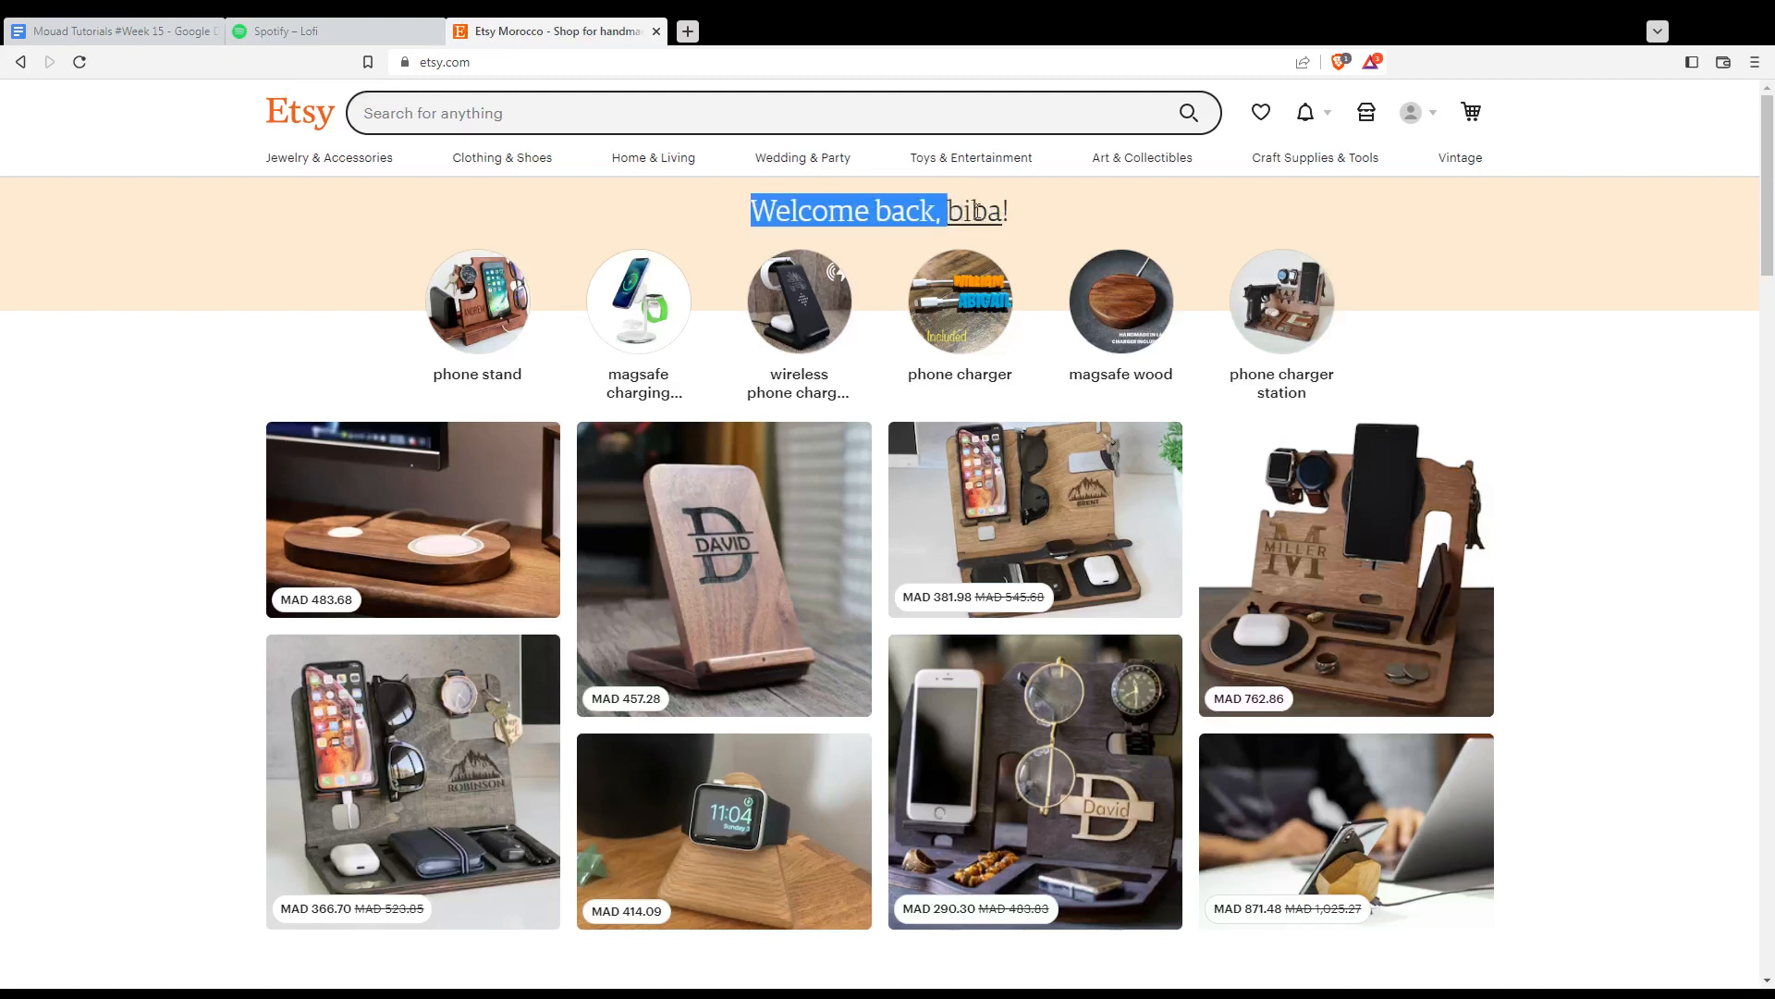
click(1515, 304)
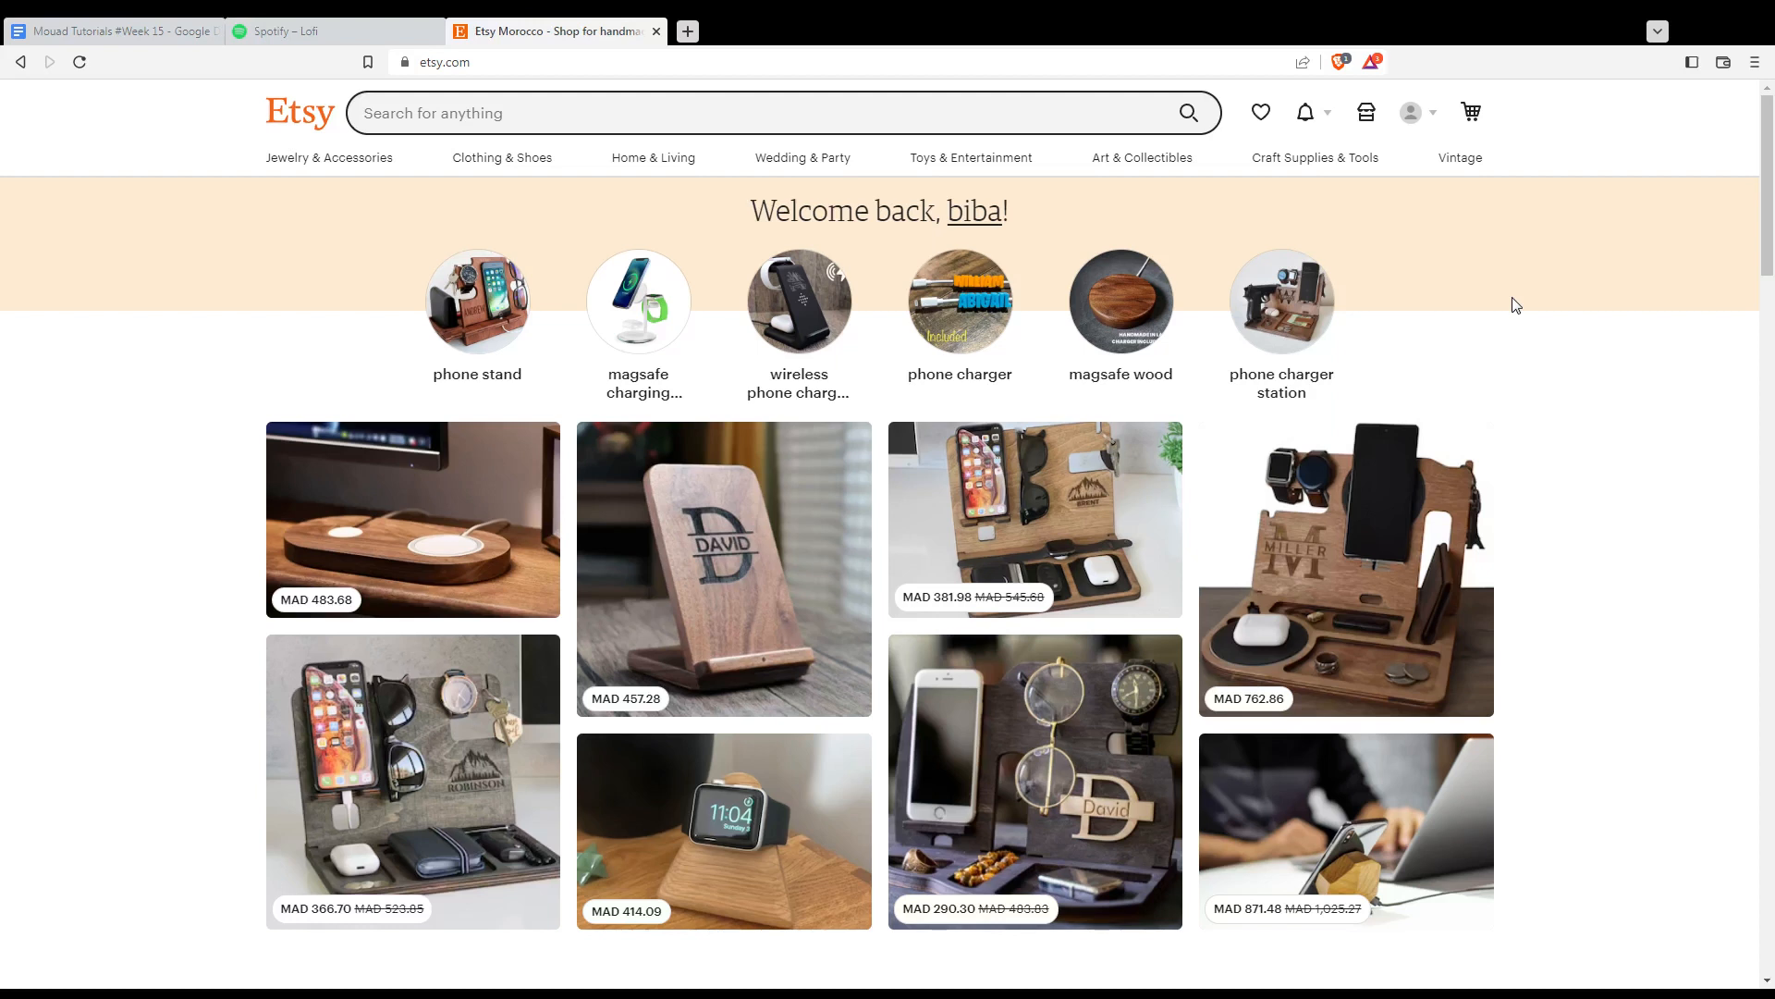
mouse_move(1364, 112)
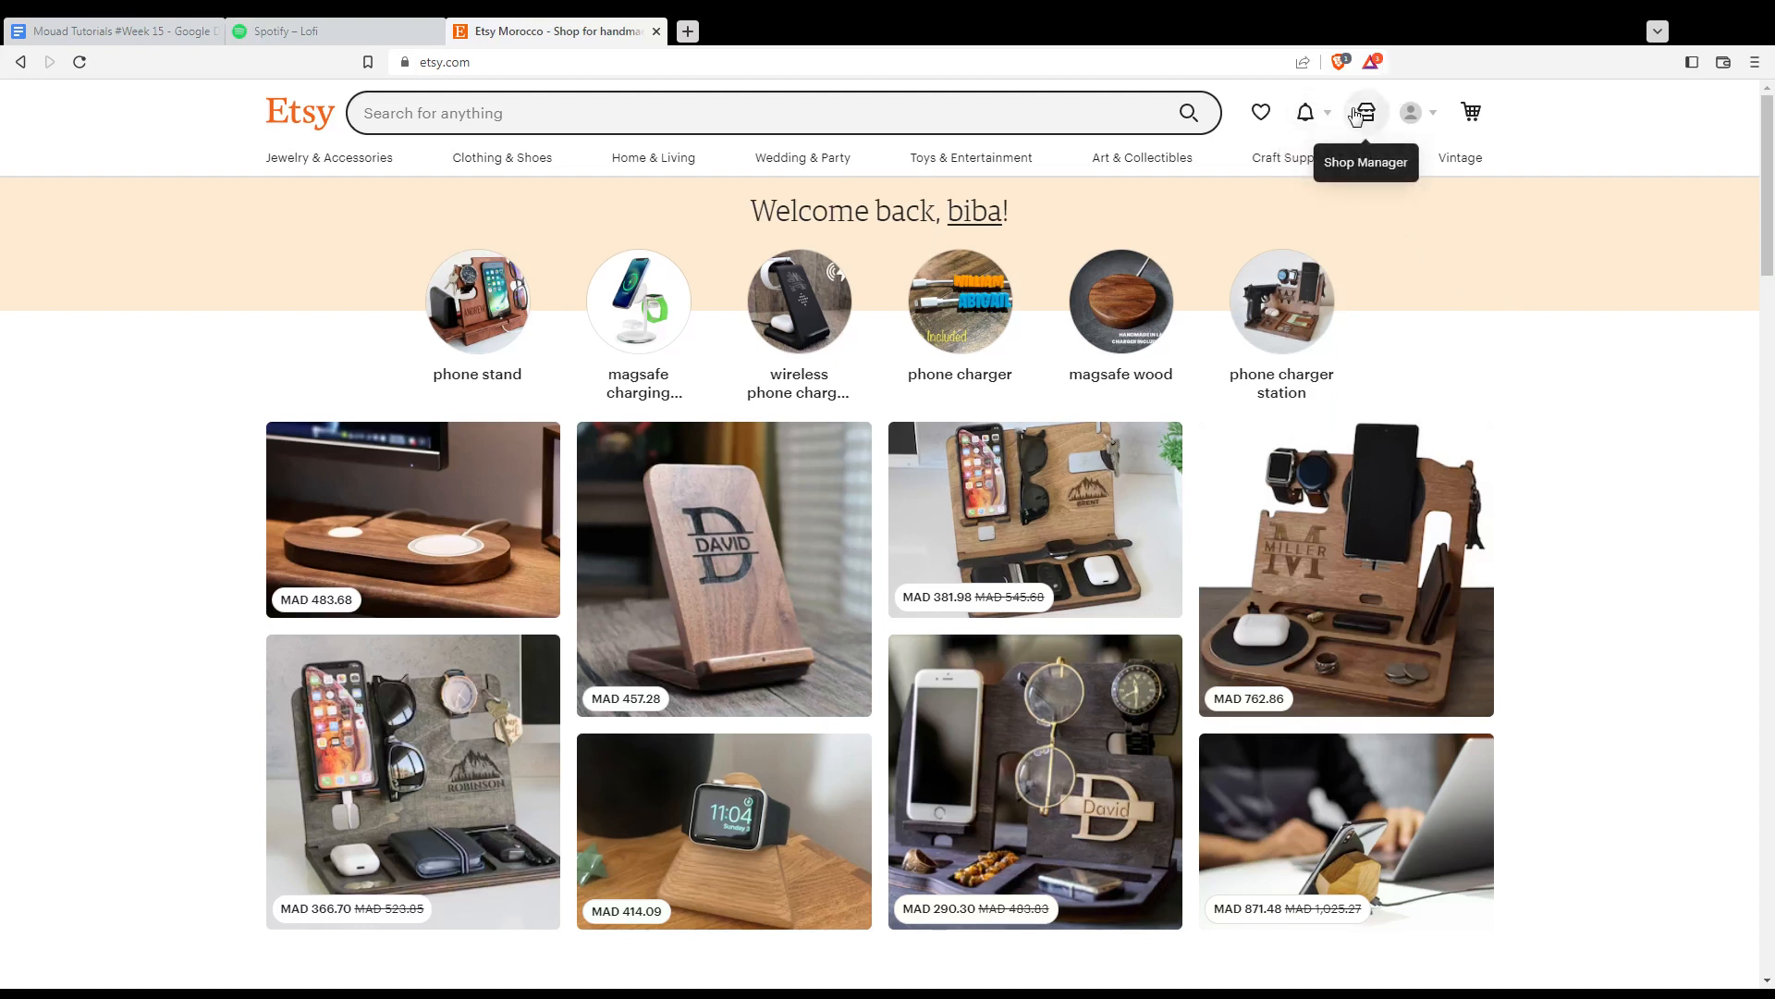
mouse_move(1574, 341)
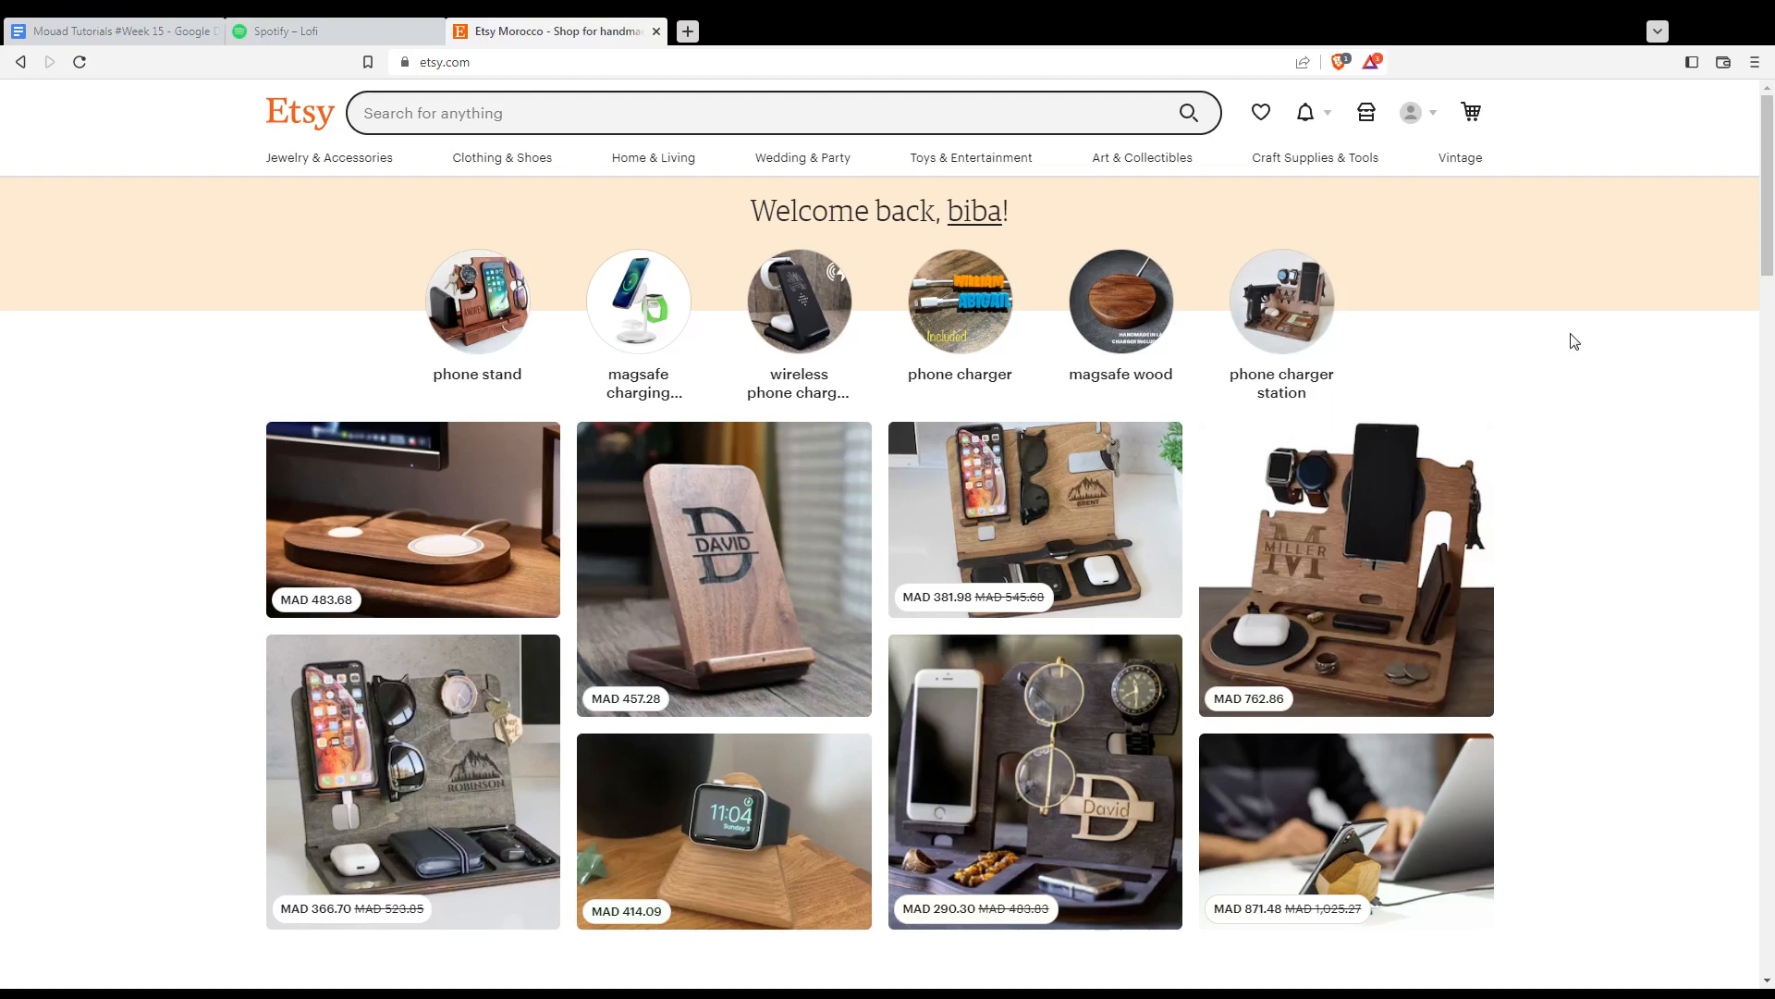
mouse_move(971, 377)
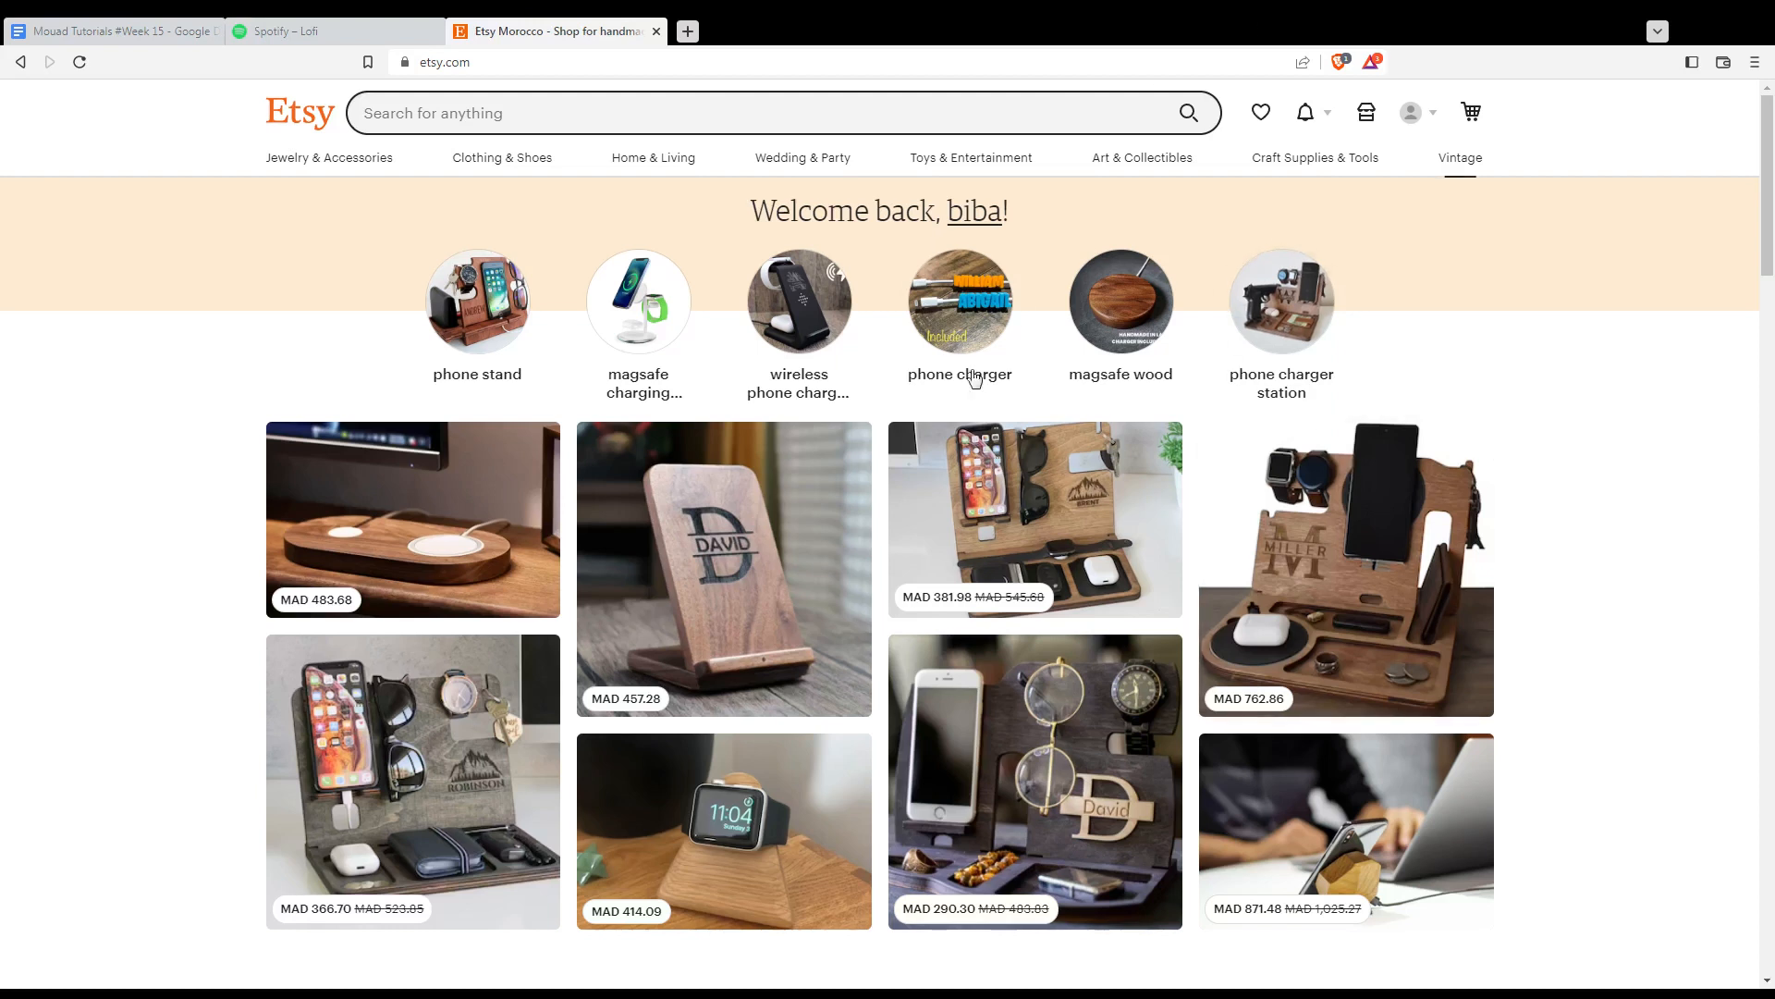
mouse_move(738, 222)
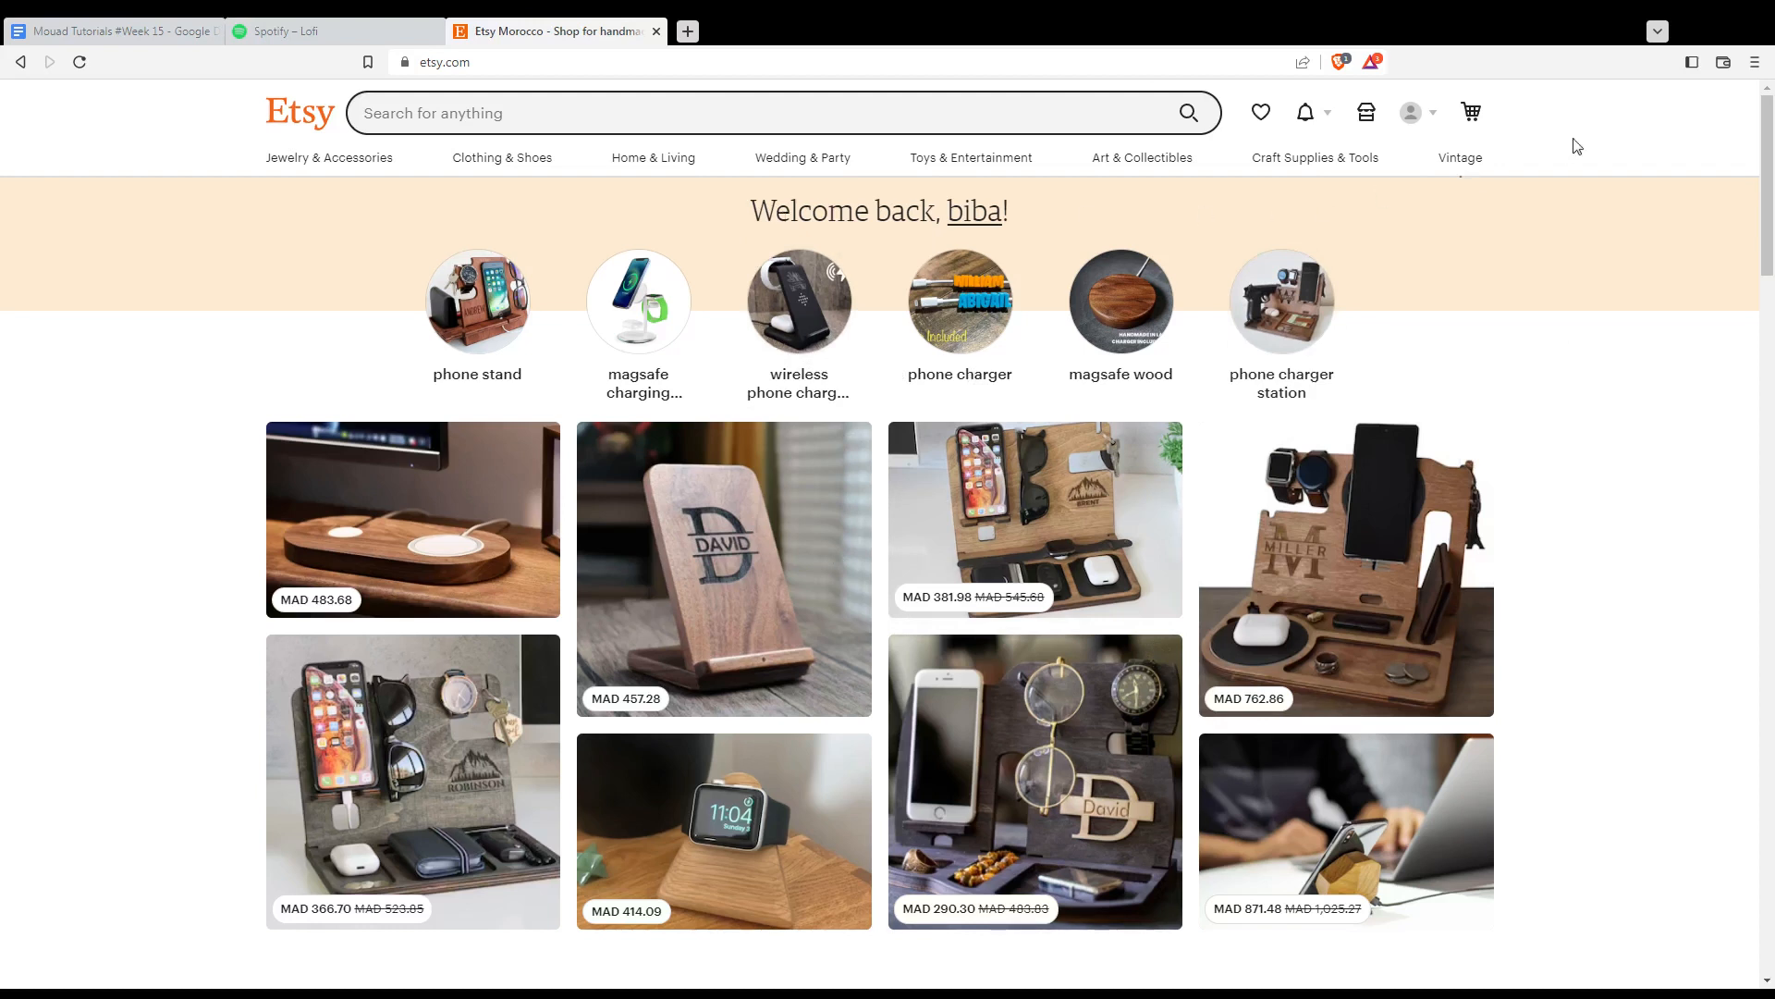
mouse_move(1409, 113)
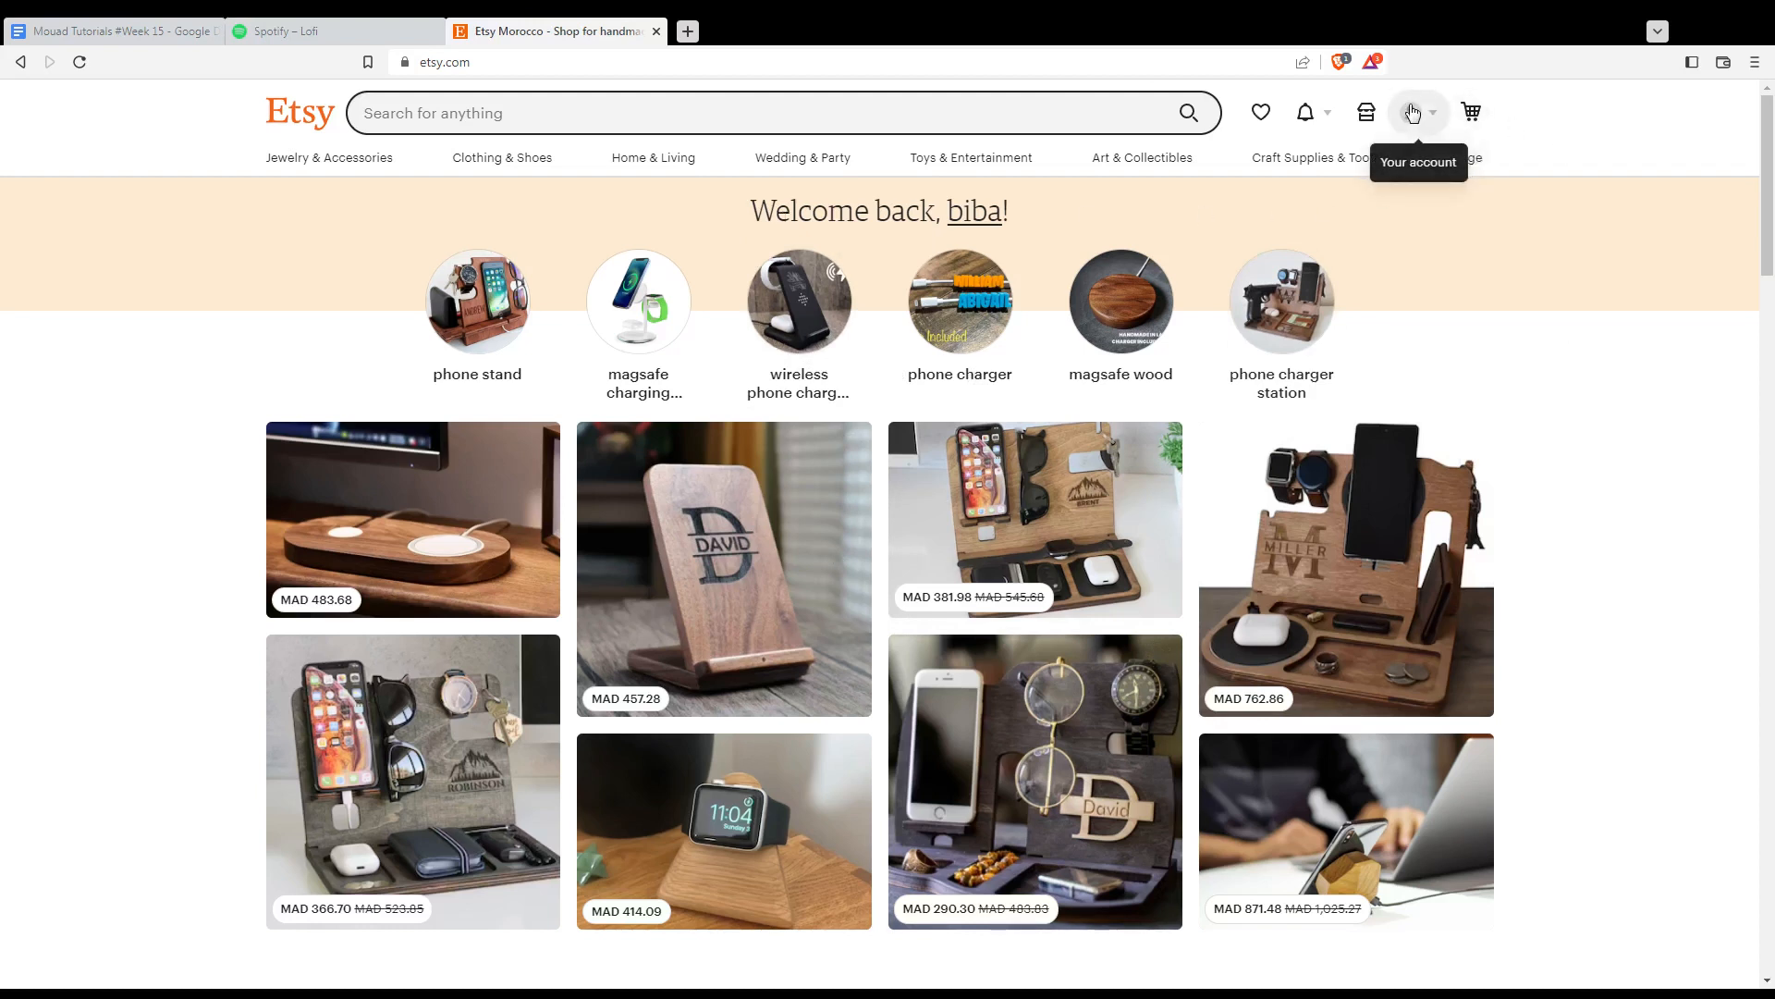
- Go to Purchases and reviews from the header account menu
click(1411, 113)
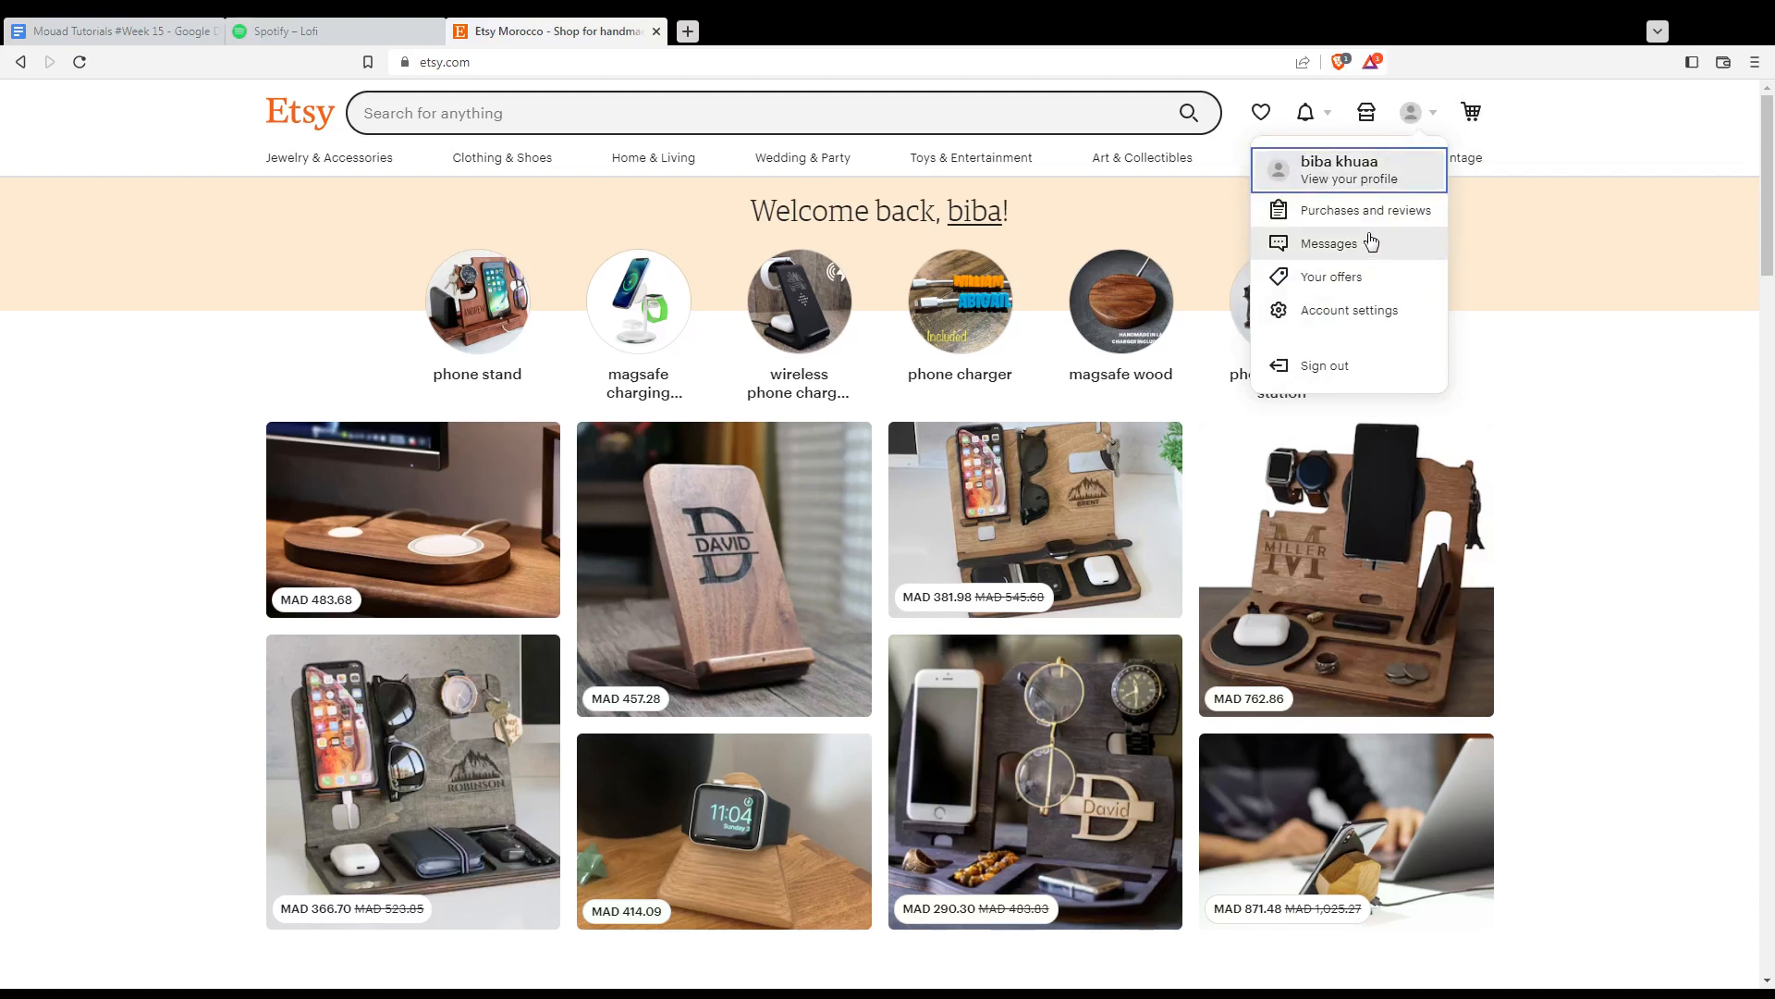
click(1365, 209)
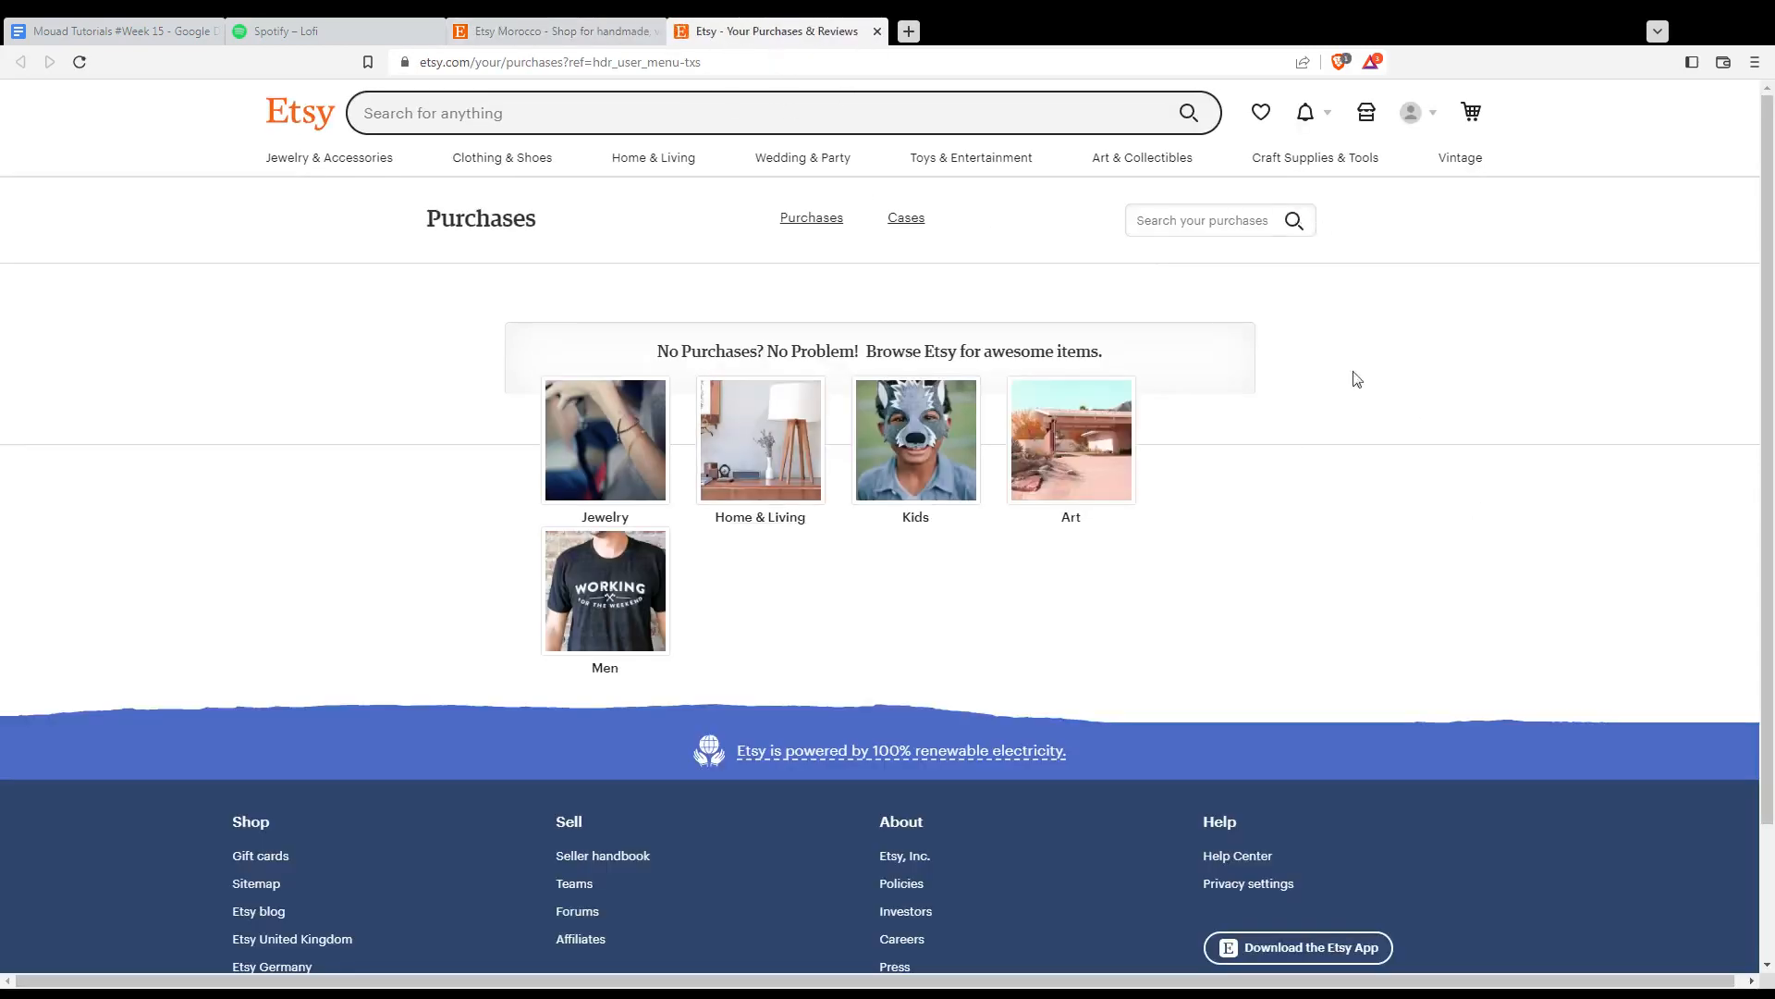
mouse_move(1306, 405)
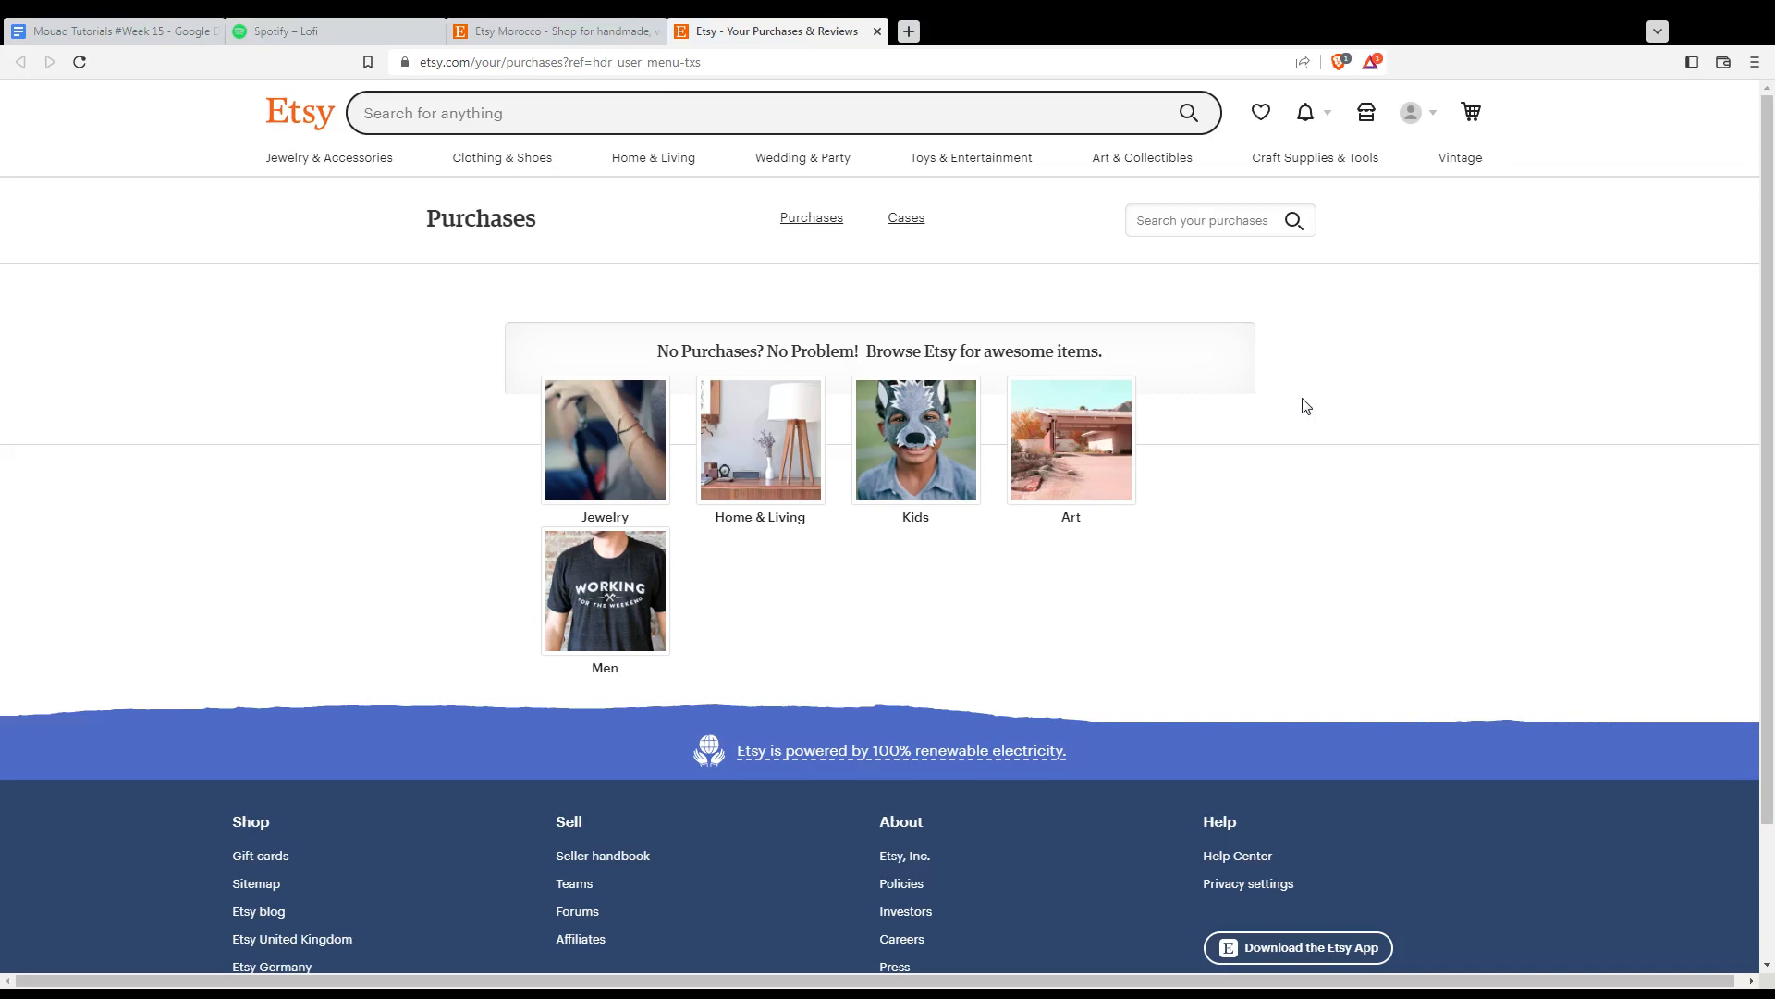
mouse_move(926, 238)
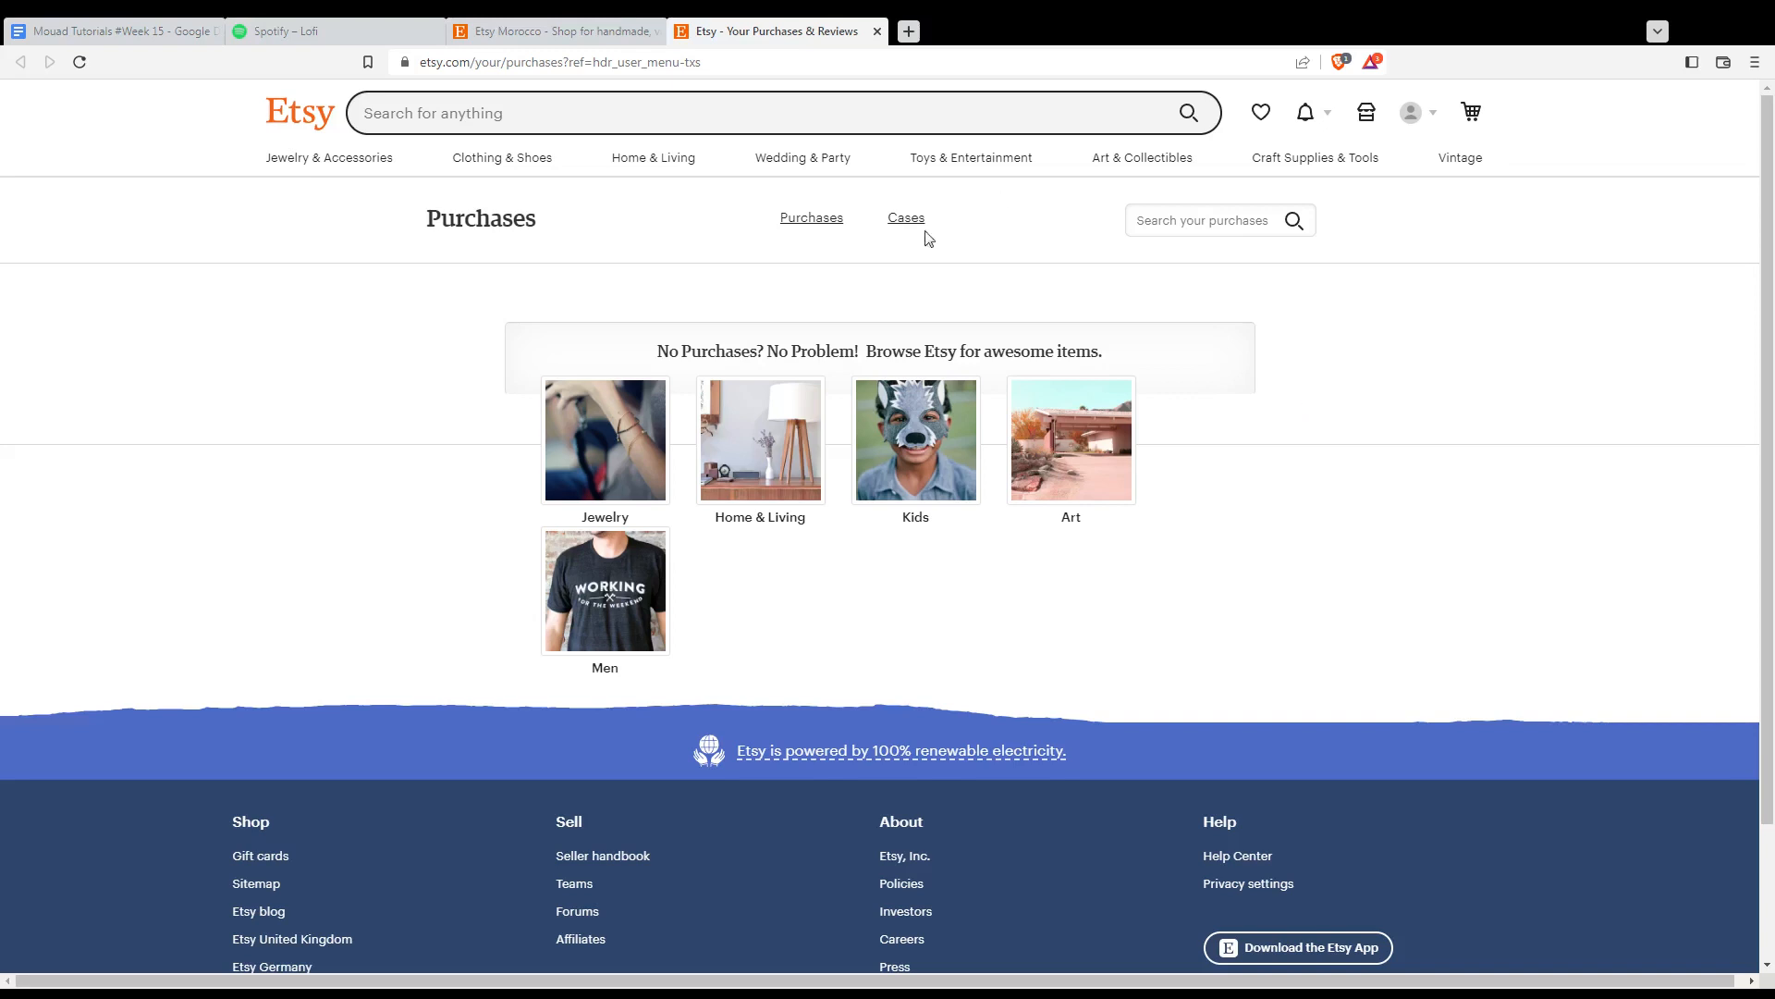
mouse_move(890, 246)
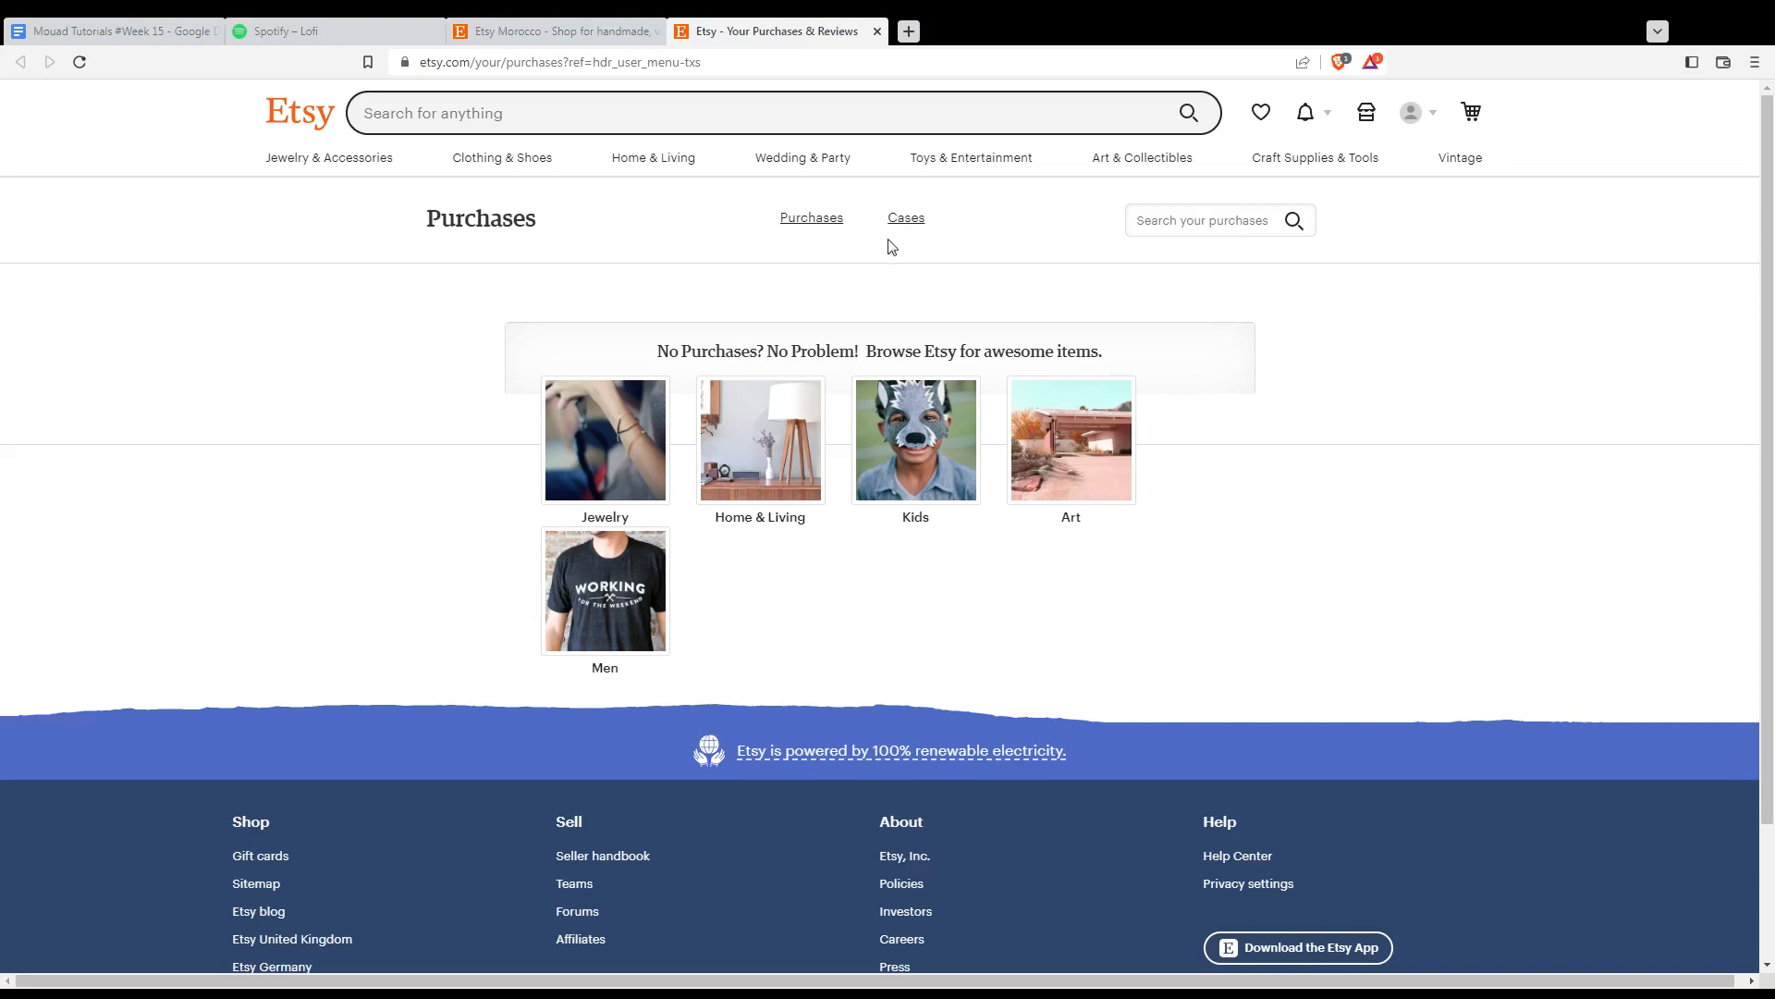
mouse_move(964, 320)
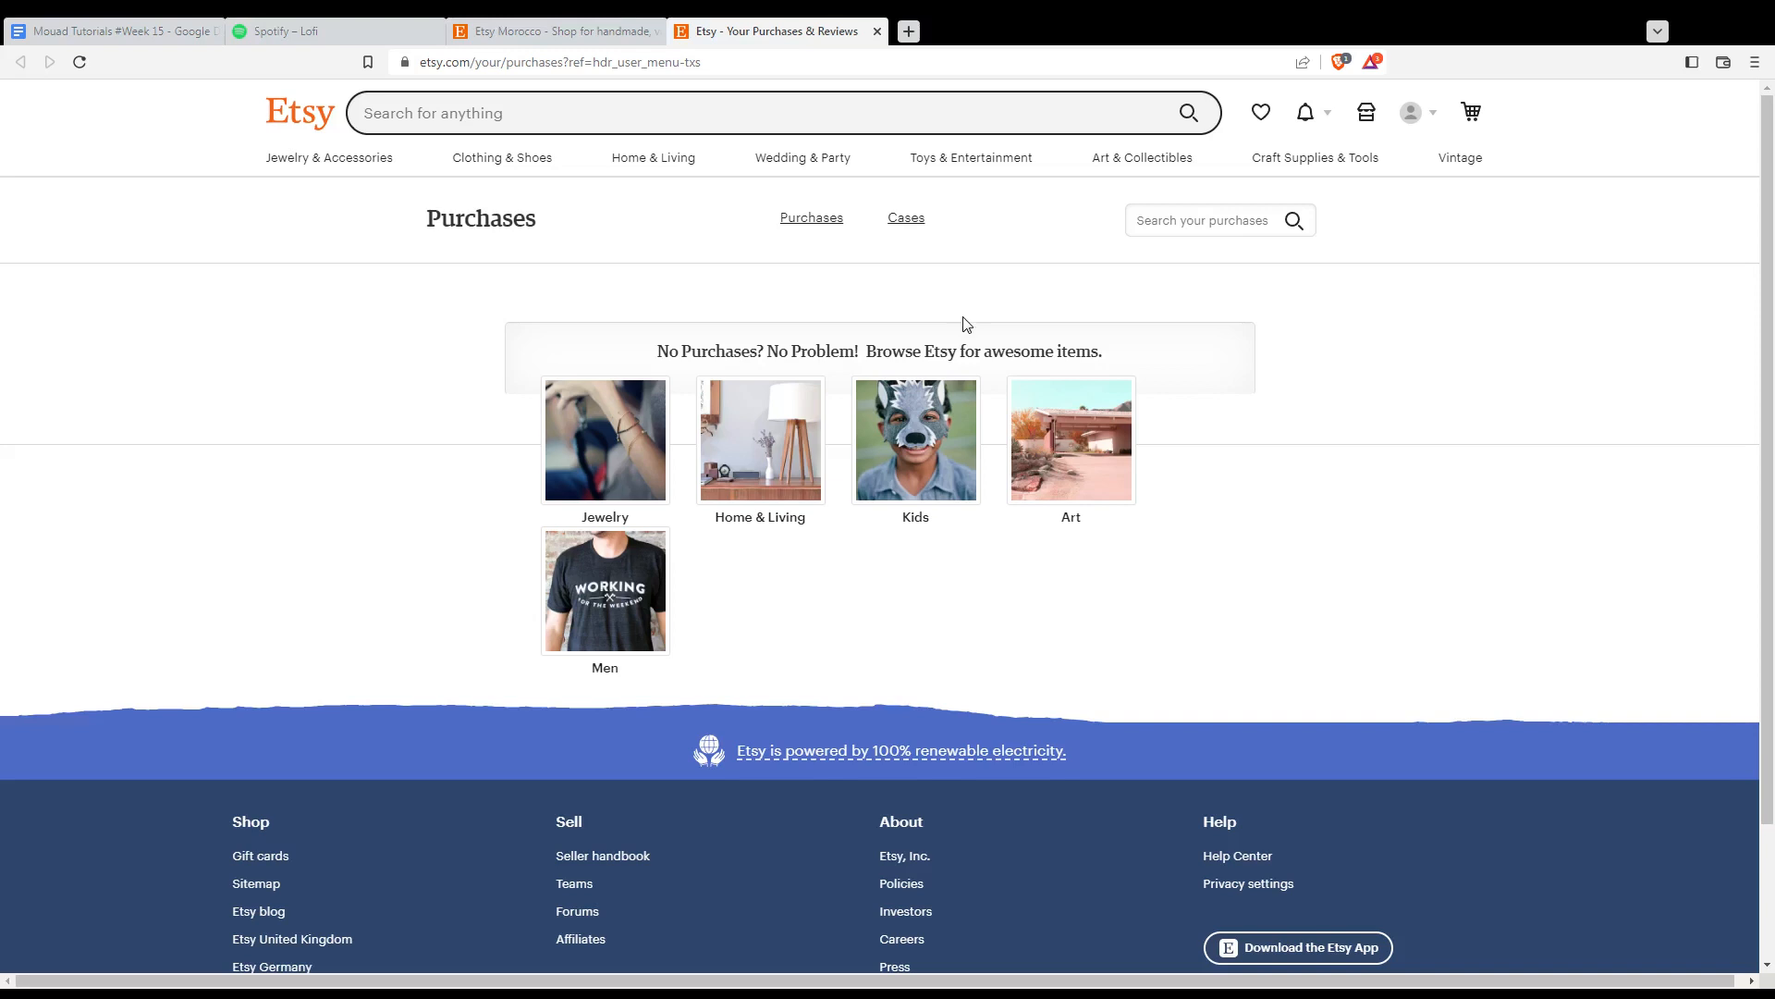
mouse_move(915, 440)
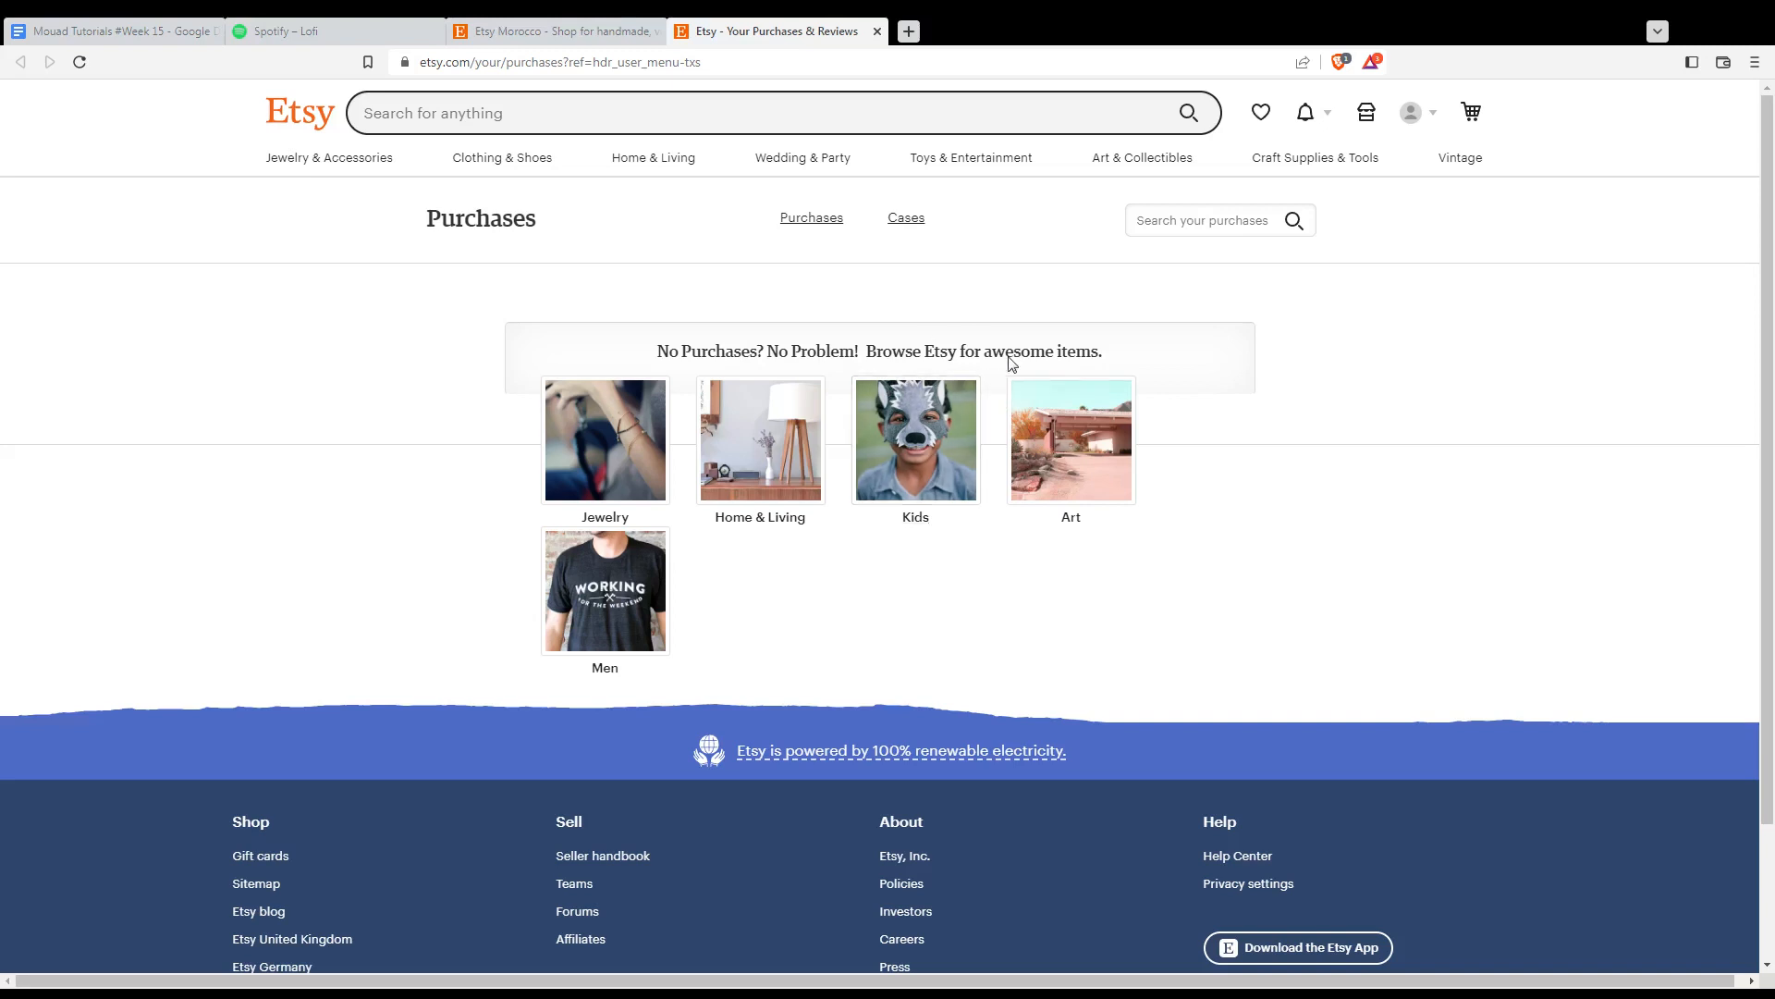
mouse_move(1167, 442)
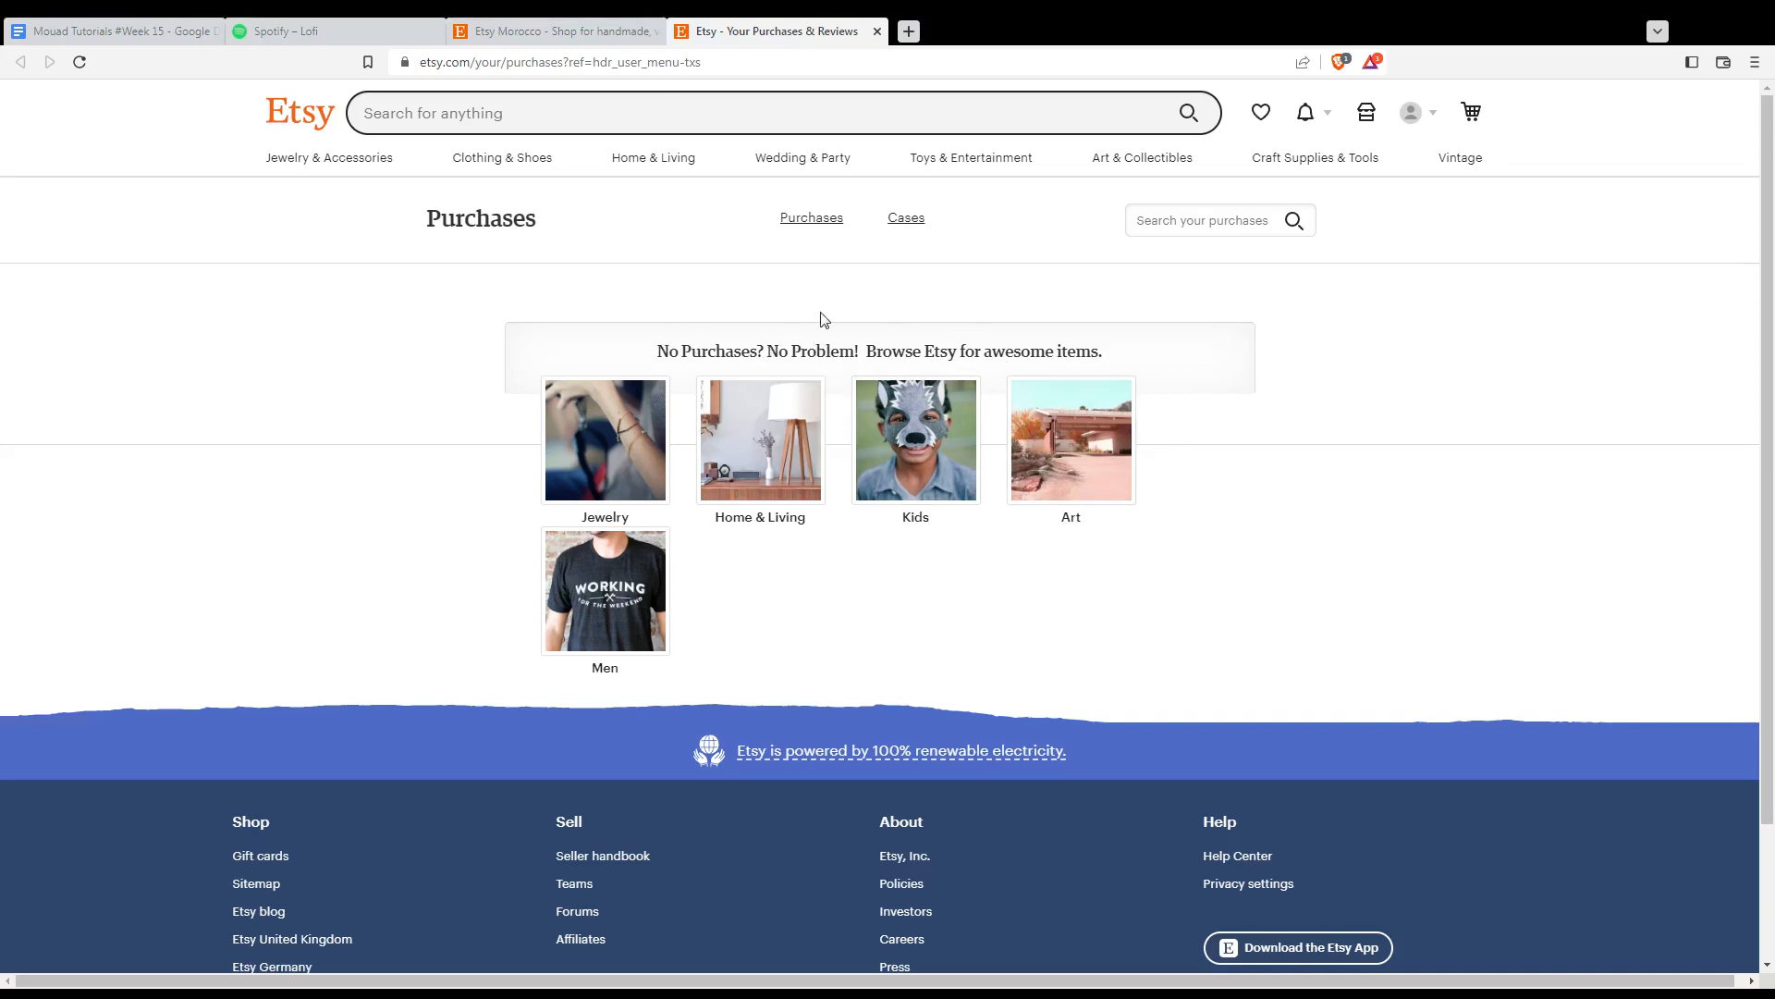
mouse_move(880, 323)
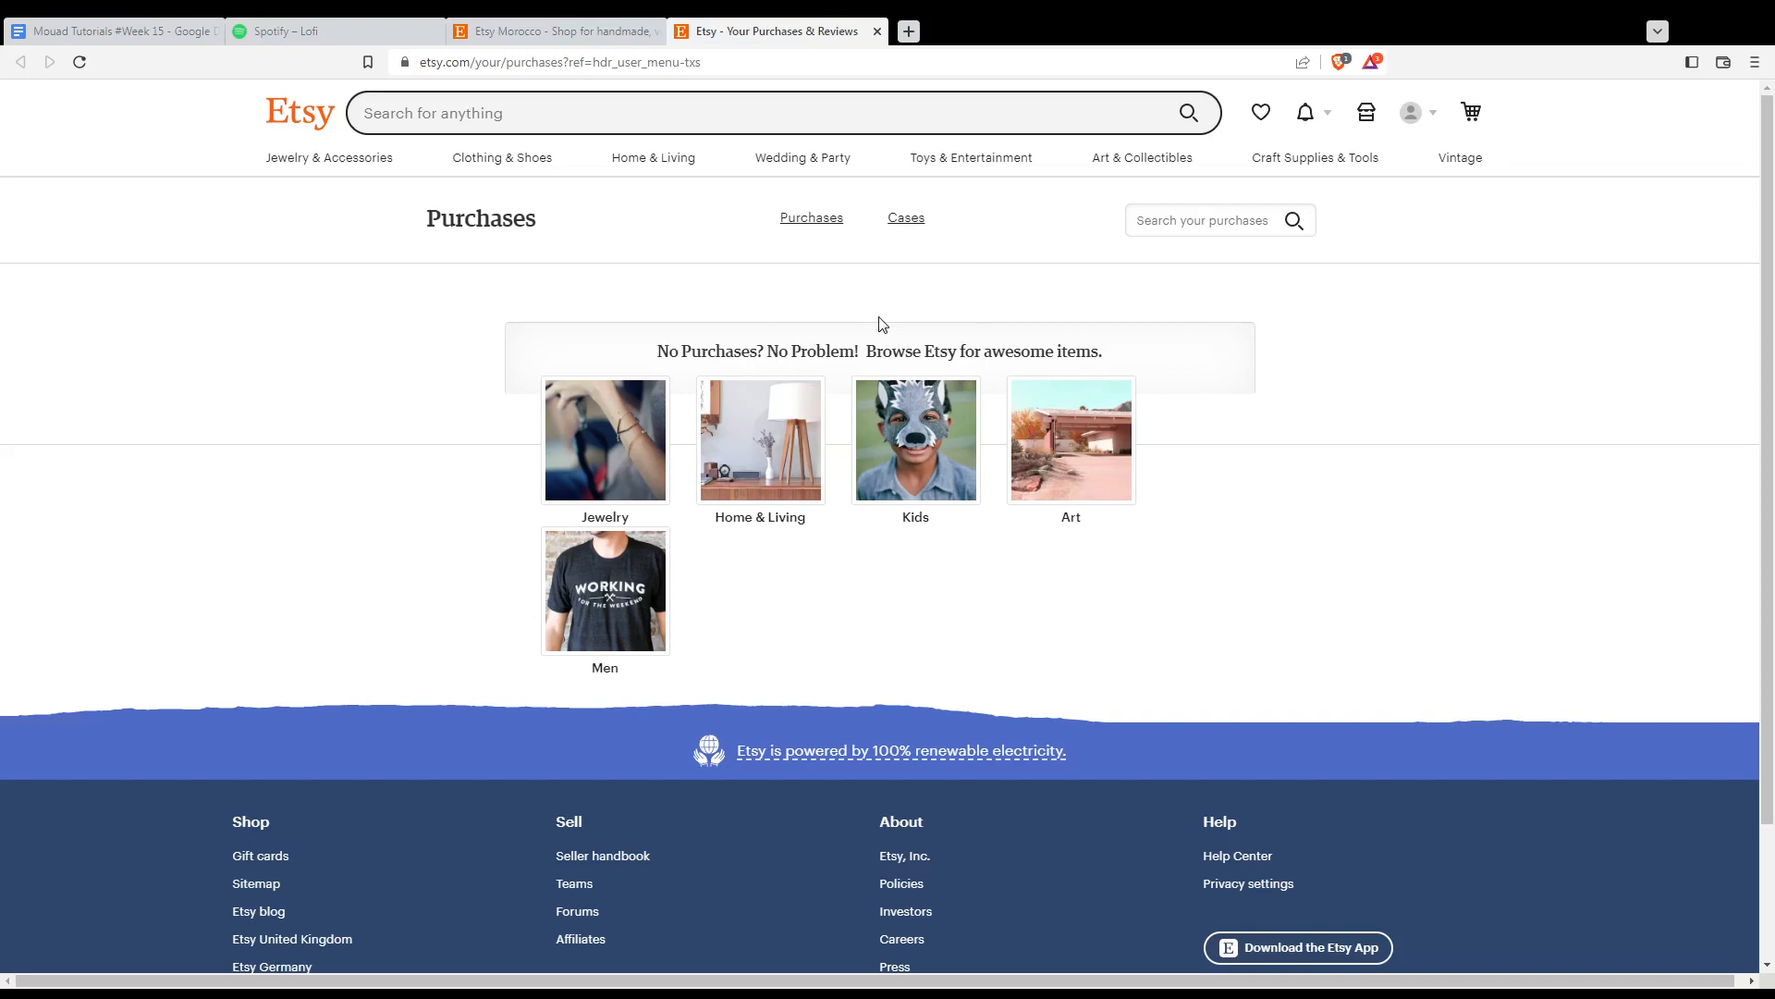